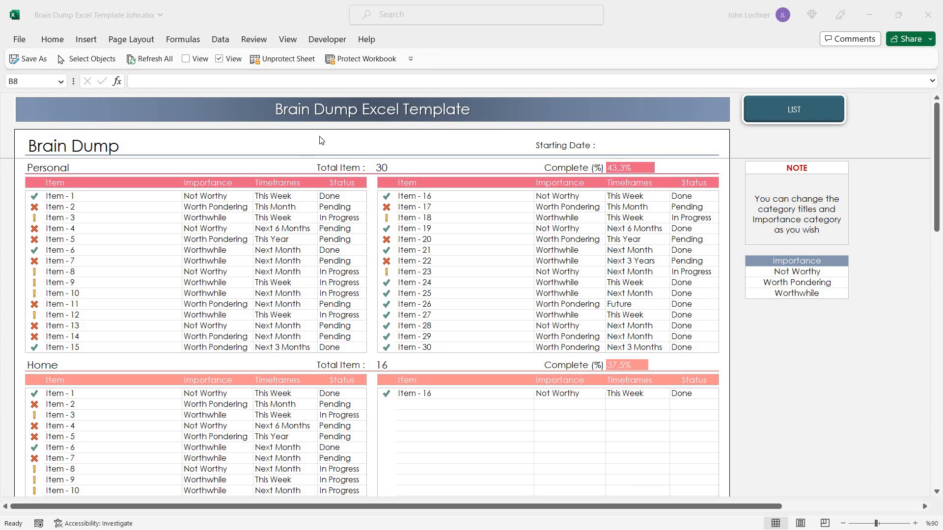
mouse_move(451, 128)
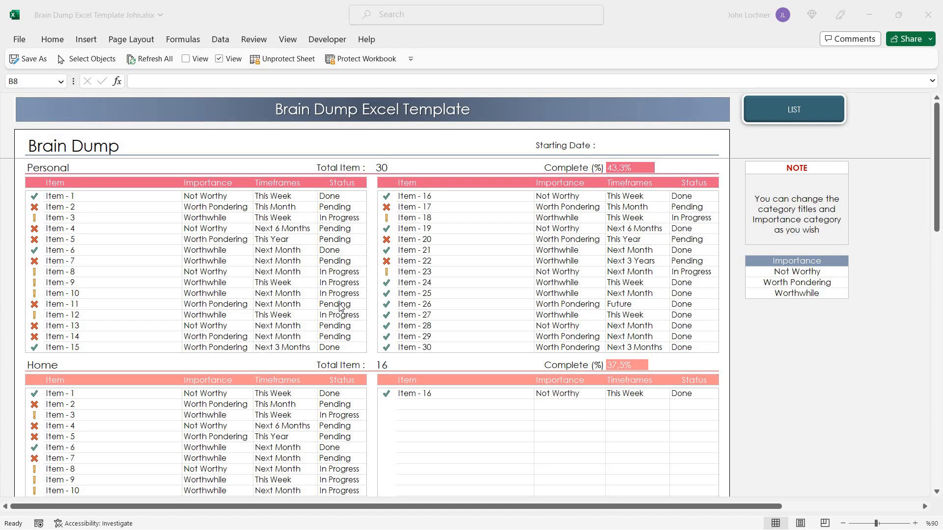
mouse_move(288, 324)
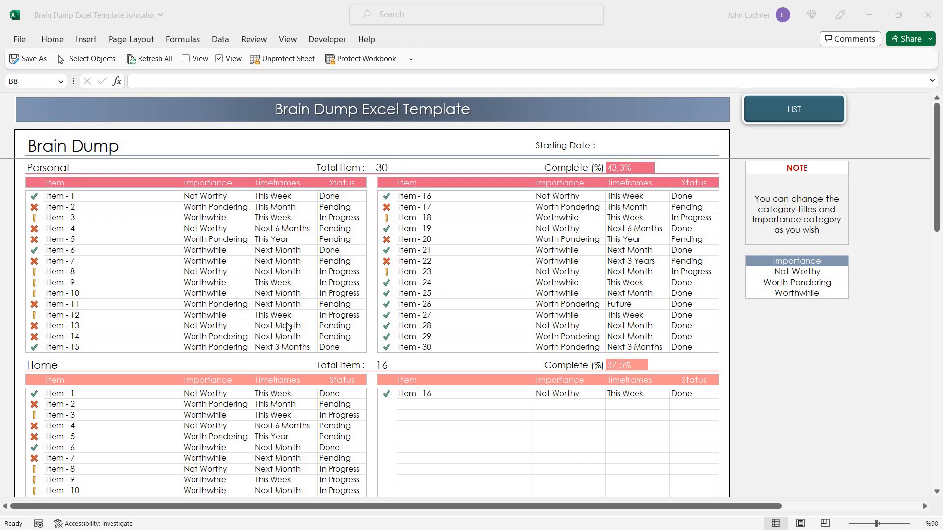
Enter Item 17 in the Home list below Item - 16
click(111, 167)
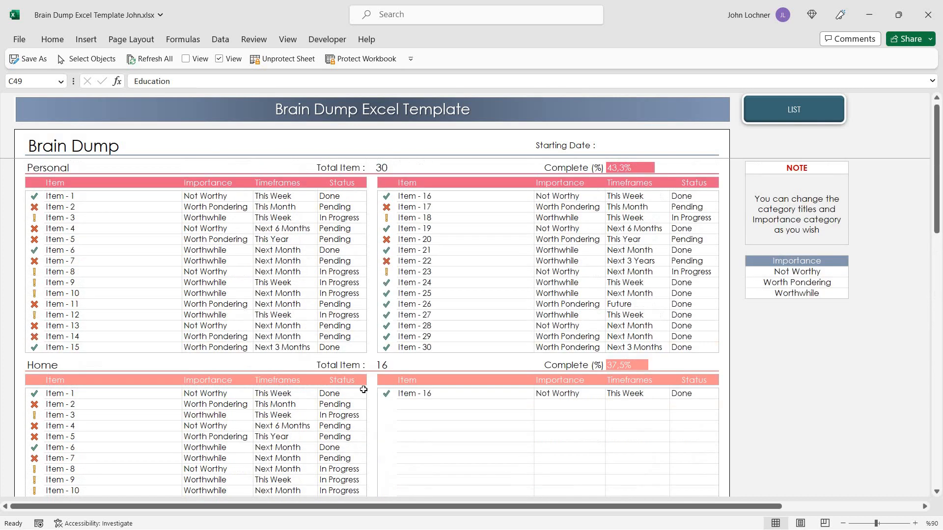
scroll(down, 3)
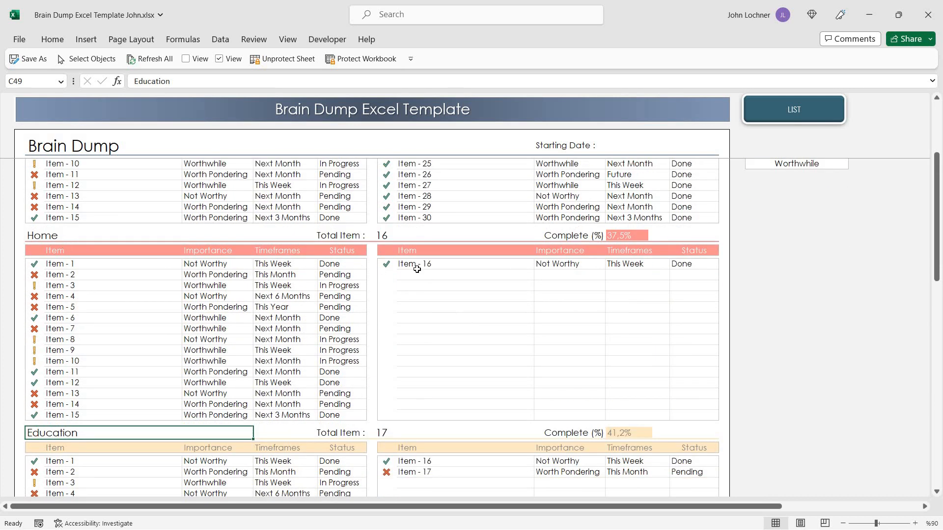
click(460, 275)
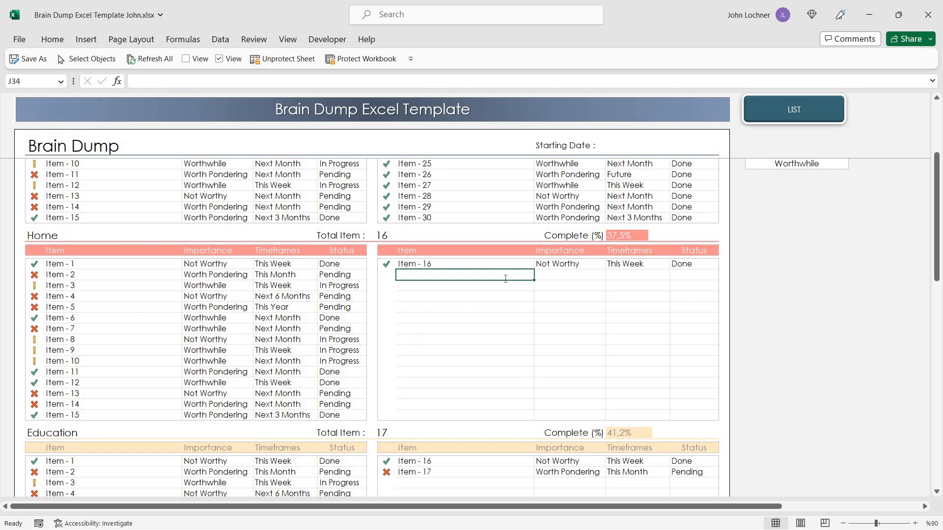
text(Item 17)
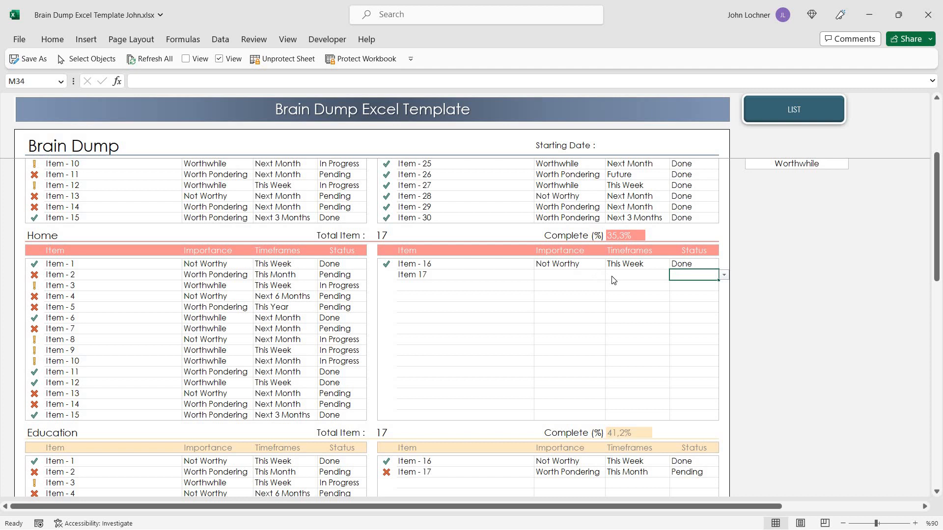
Set Item 17 to Worth Pondering, This Week and Pending
click(609, 275)
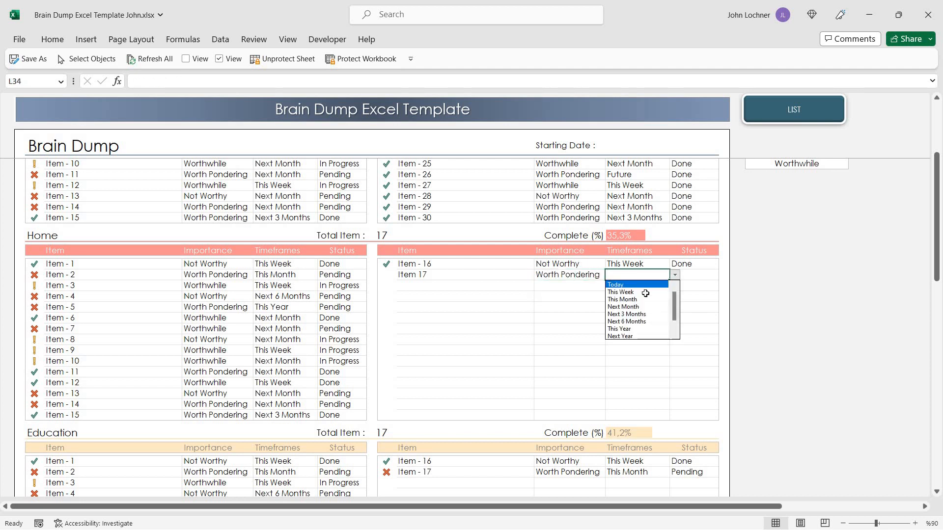
click(621, 292)
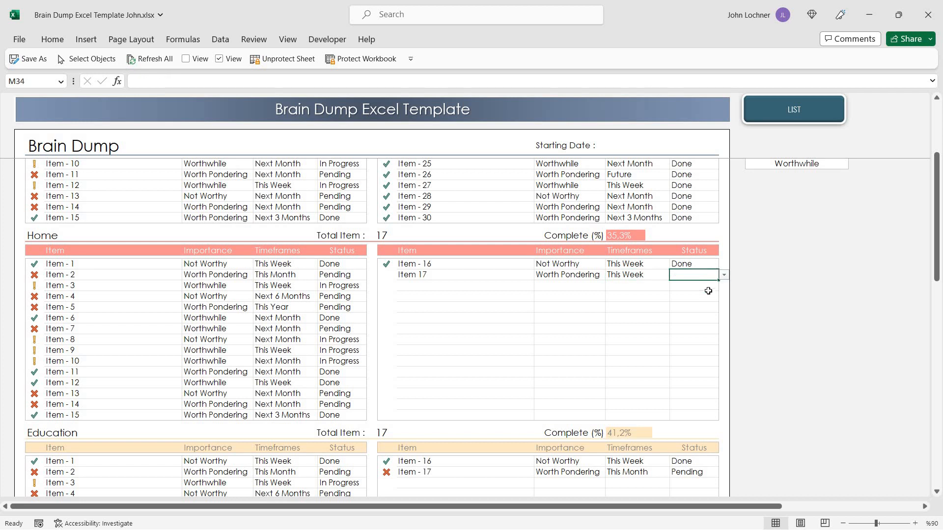
click(692, 274)
text(Pending)
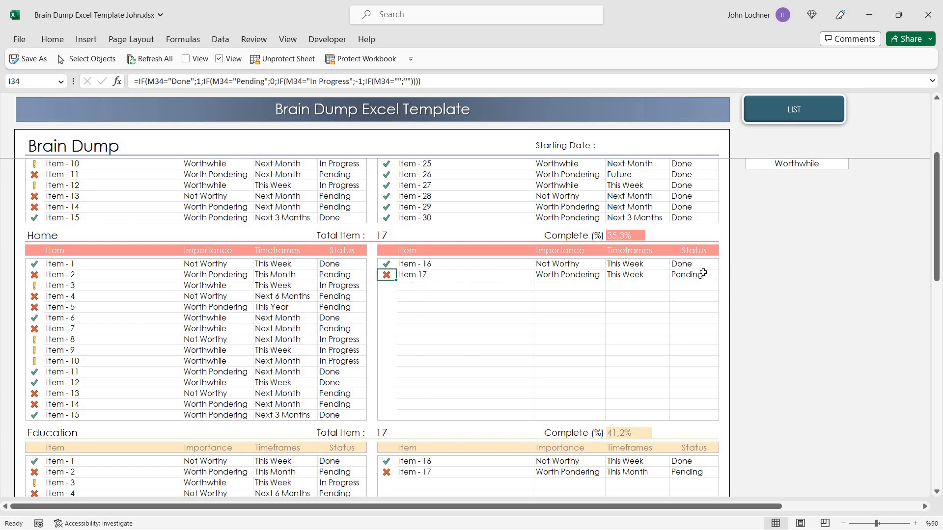
Change Item 17's status to In Progress then Done, raising Home completion to 41.2%
click(724, 275)
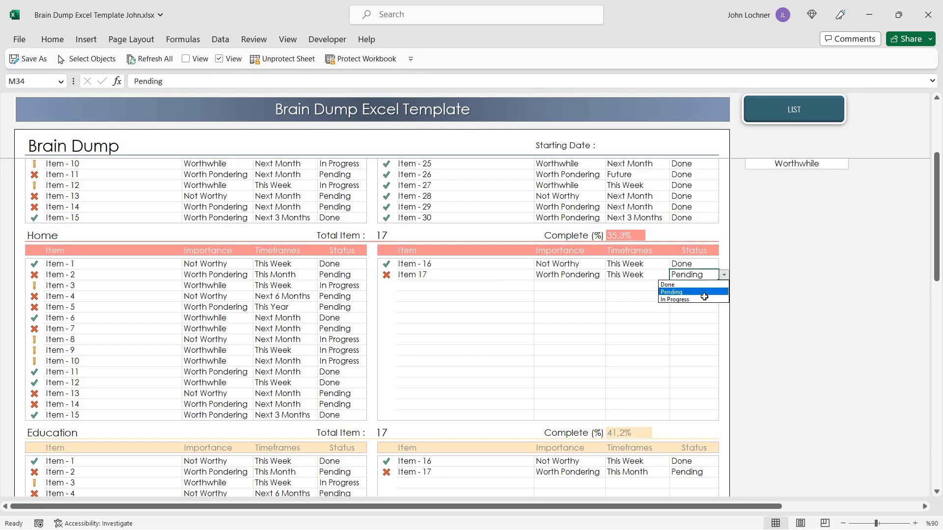
click(674, 299)
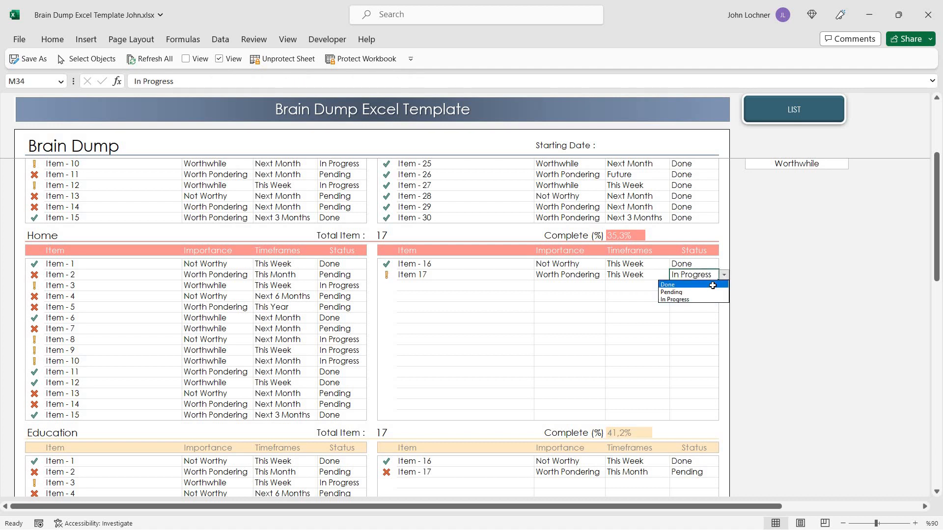
click(667, 285)
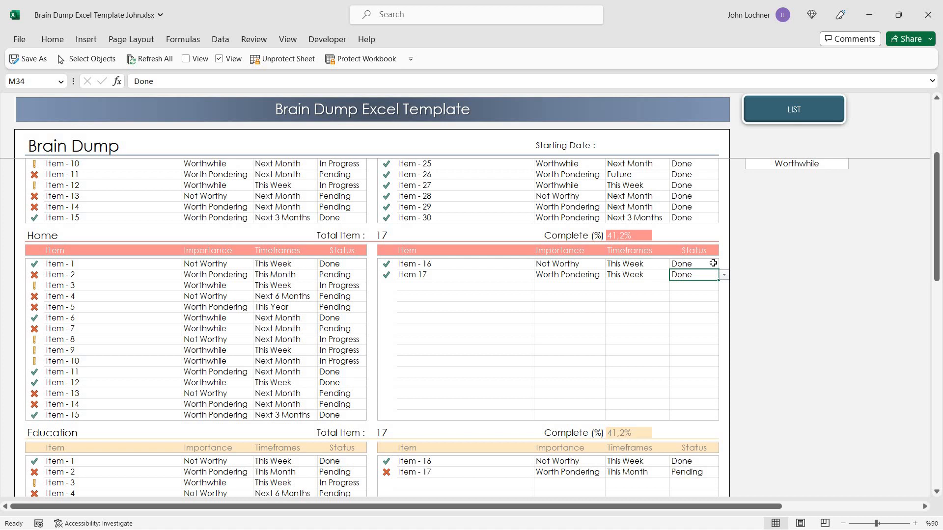
mouse_move(632, 235)
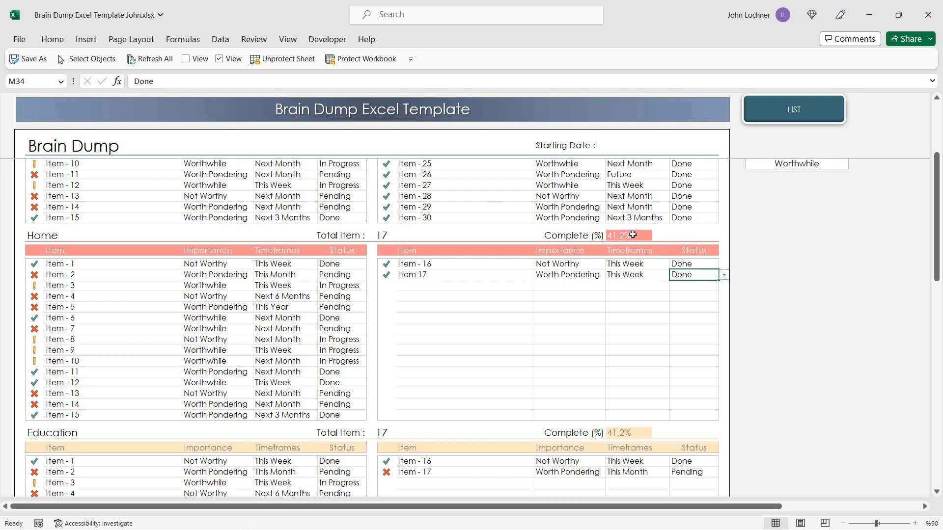
click(625, 234)
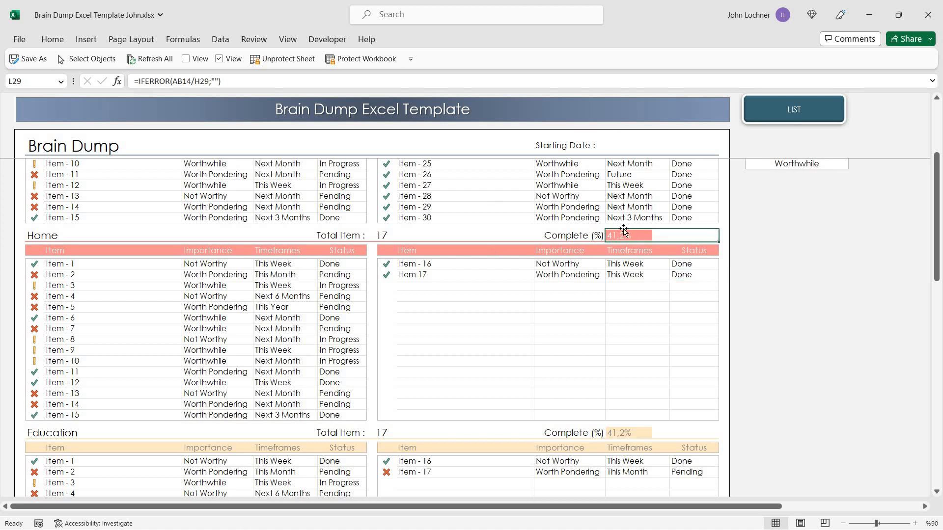
mouse_move(502, 320)
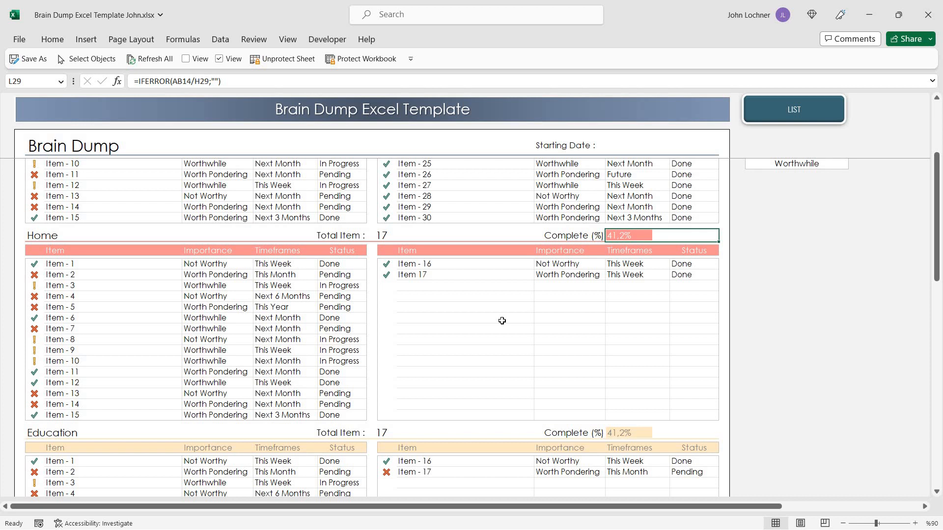
scroll(up, 3)
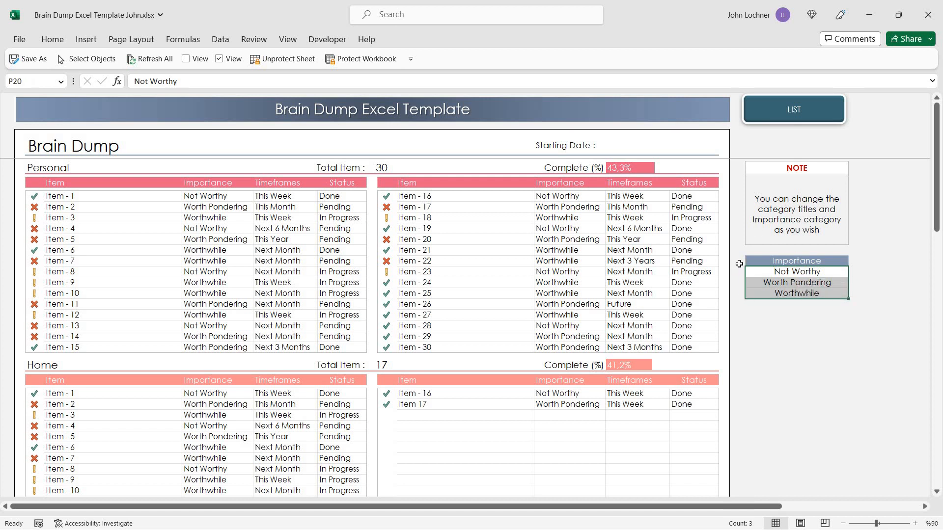
mouse_move(750, 131)
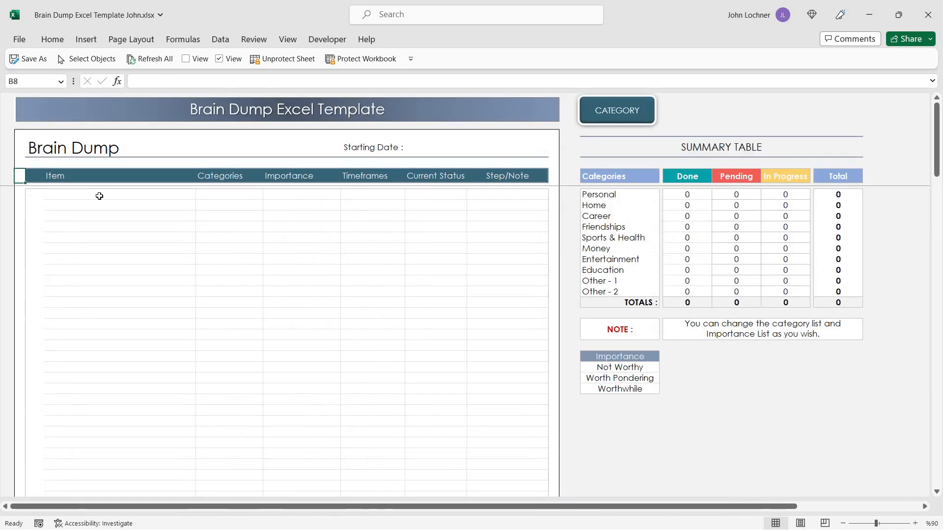
Add Item 1 as Personal, Worth Pondering, This Week, Pending with Note 1
text(Item 1)
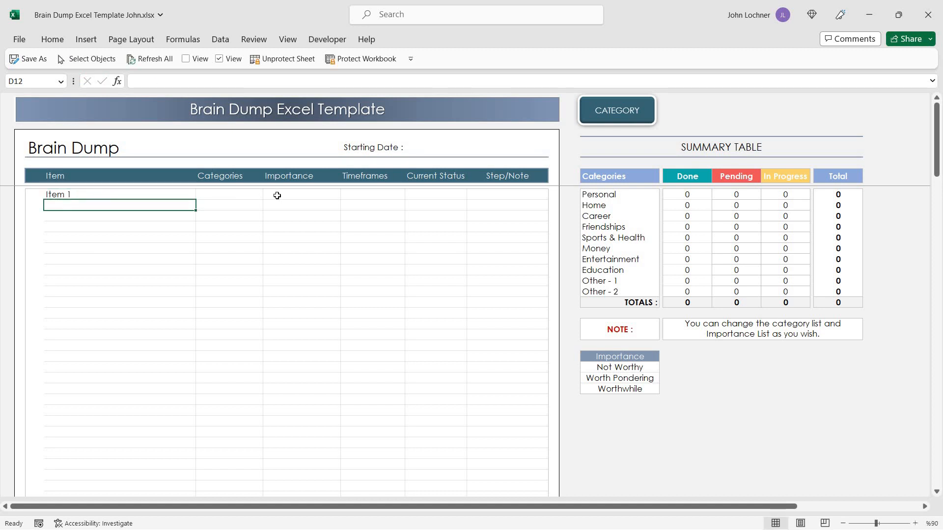
click(229, 195)
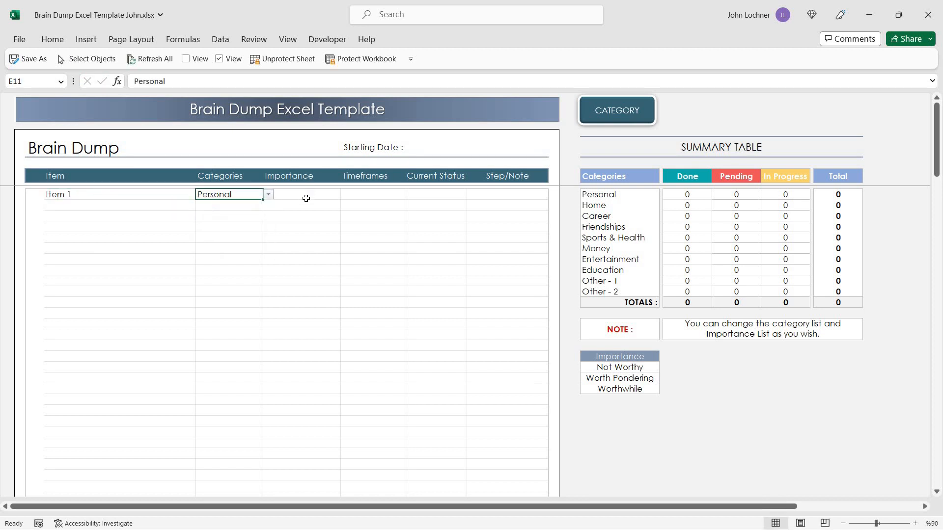
click(300, 195)
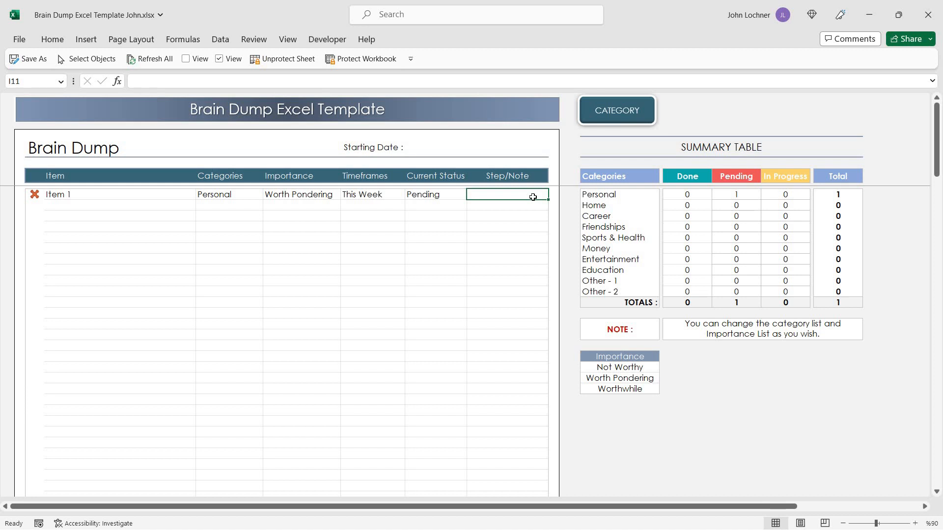
text(Note 1)
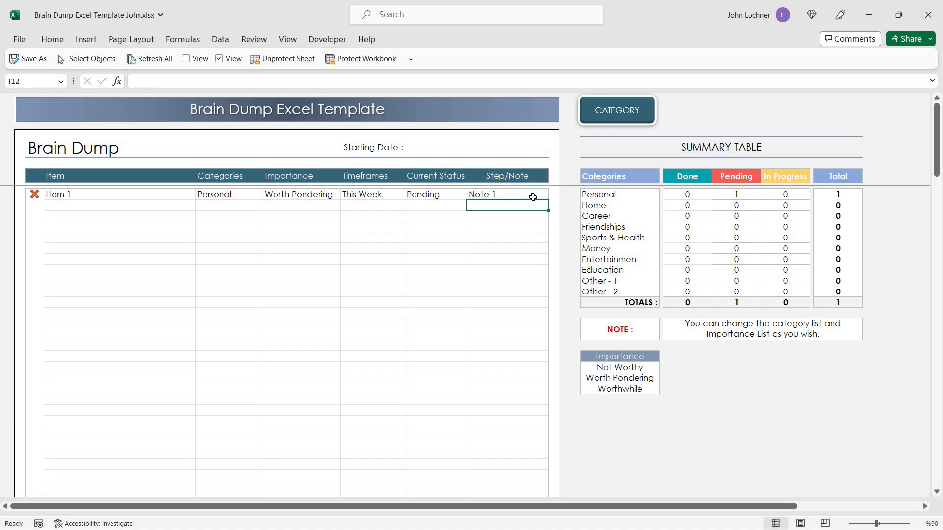
mouse_move(641, 368)
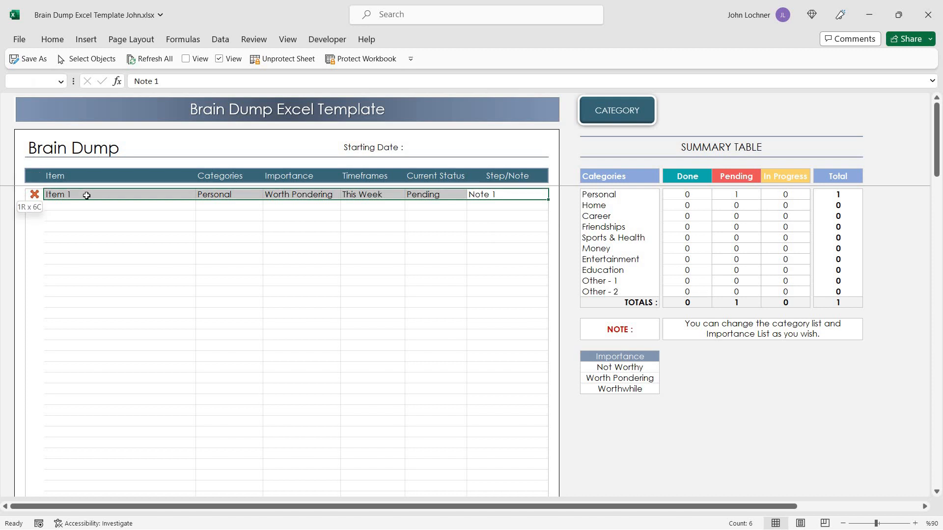
click(119, 301)
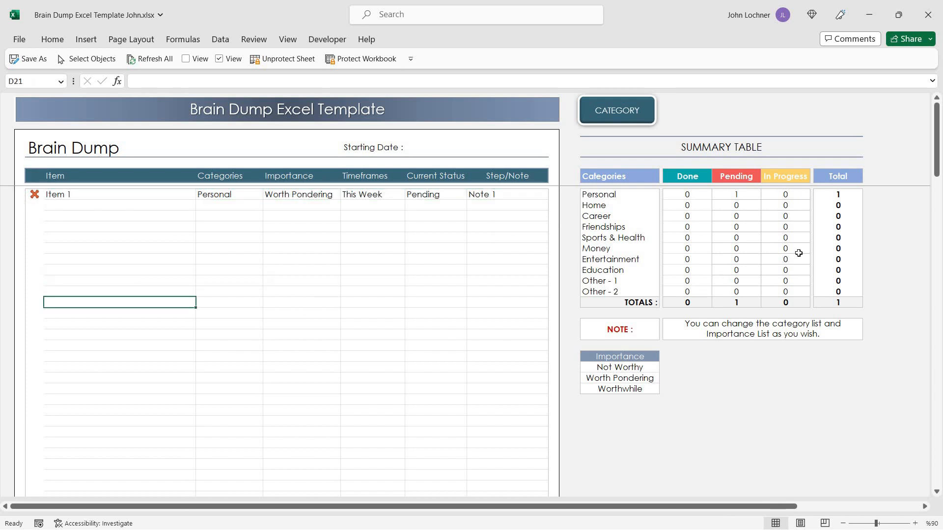
mouse_move(736, 258)
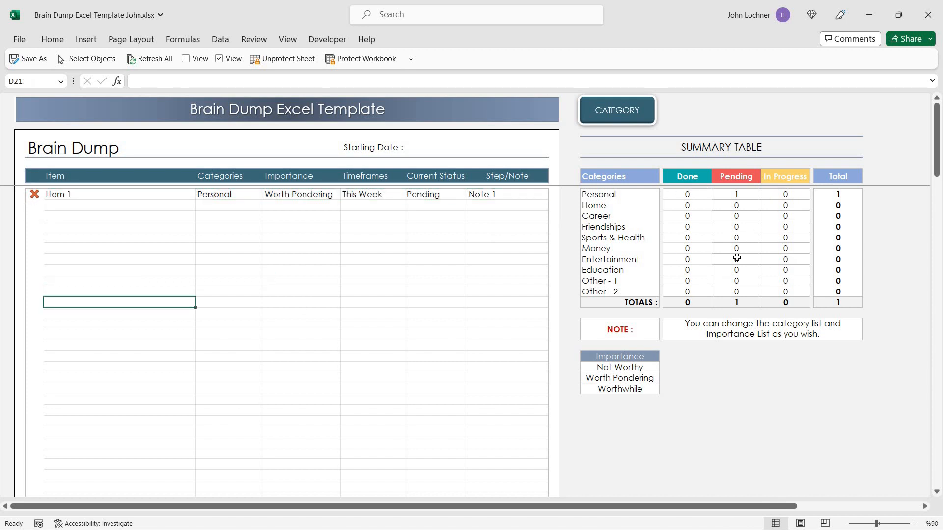
mouse_move(275, 325)
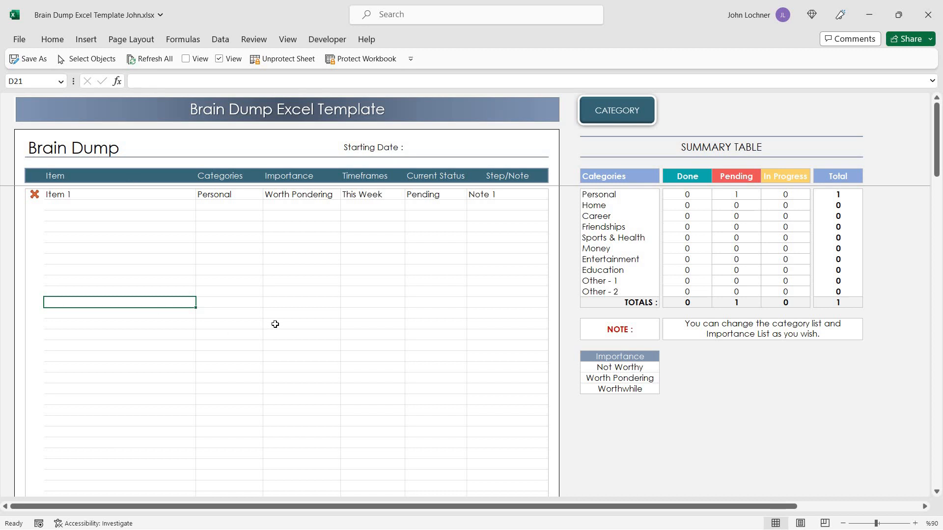
mouse_move(304, 252)
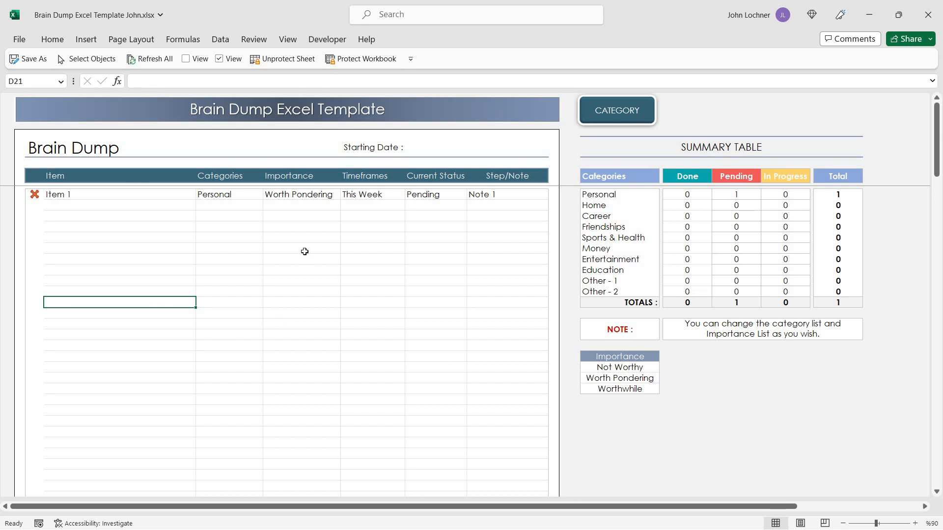